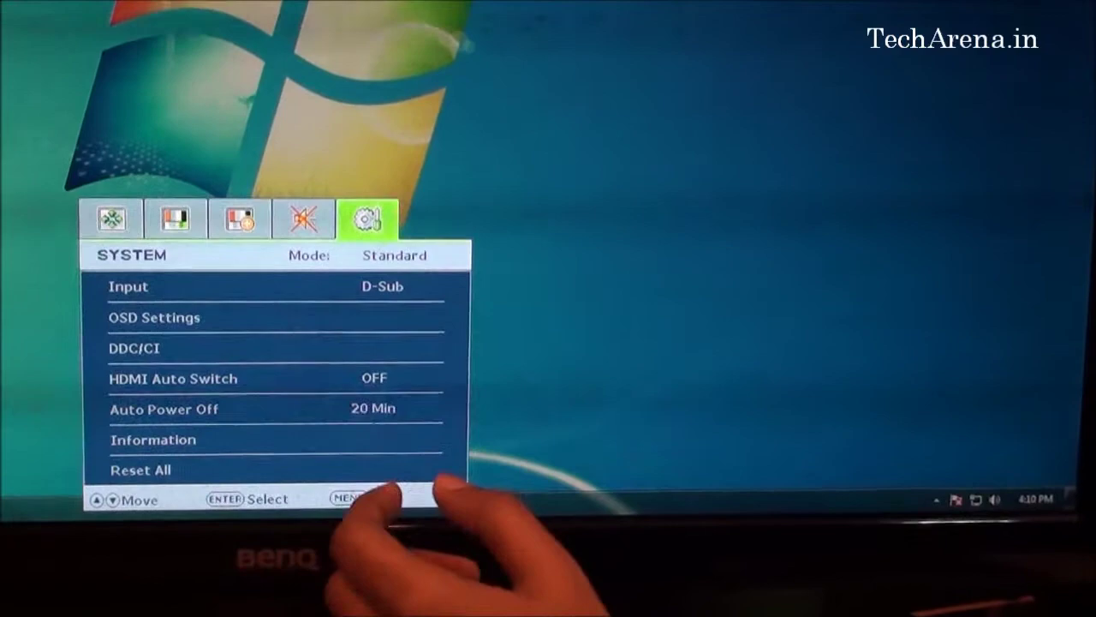
# Highlight the OSD Settings entry in the SYSTEM menu
pyautogui.press('Down')
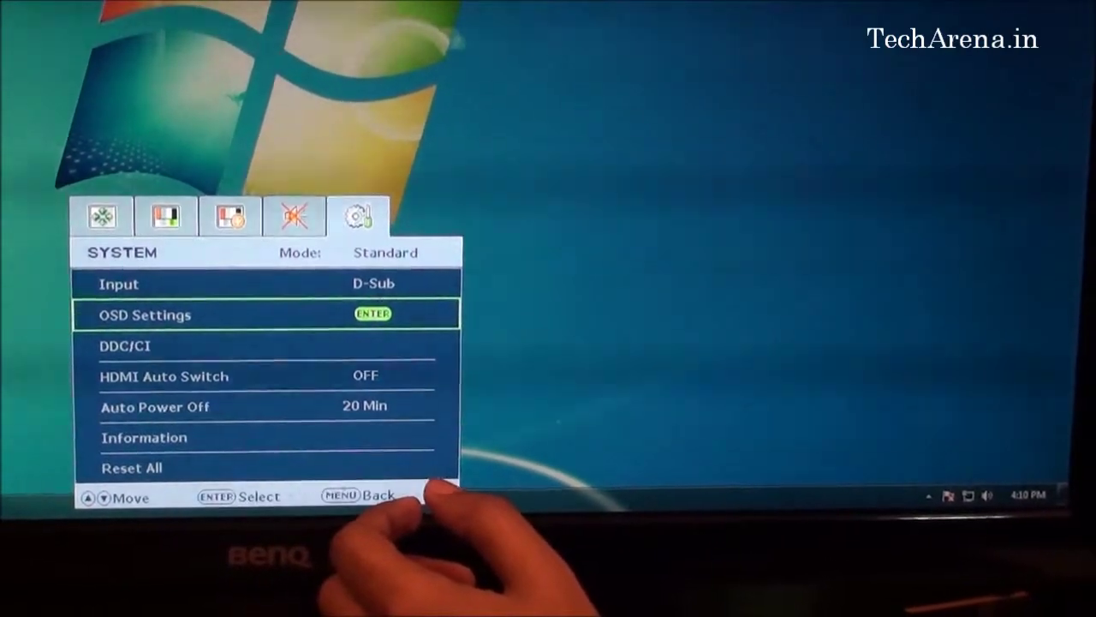